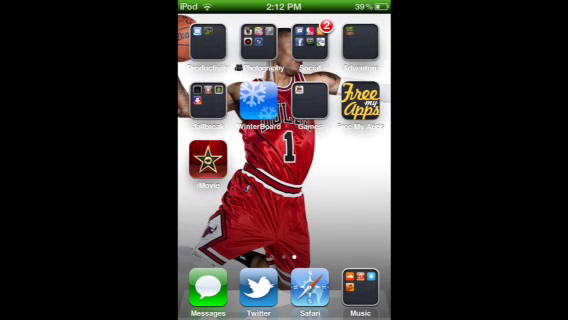
Open the Photography folder holding DisplayRecorder on the home screen
left_click(257, 40)
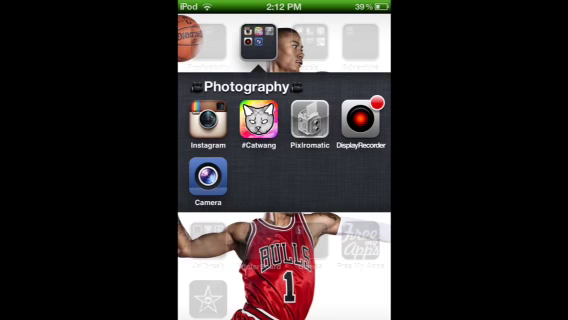
Launch DisplayRecorder and scroll its settings past Framerate and Rotation to Video Quality
left_click(372, 125)
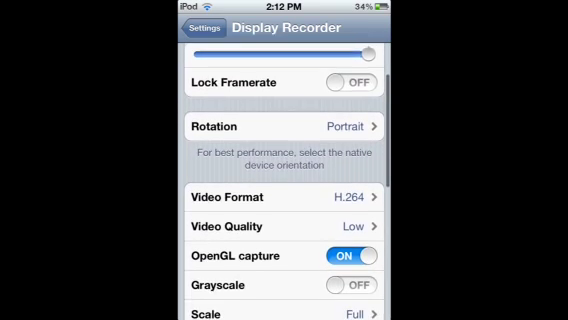
scroll("down", 3)
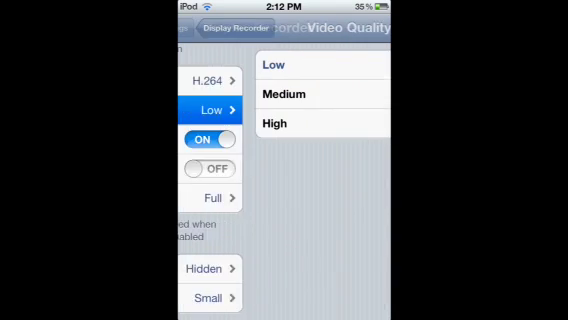
Cycle Video Quality through High and Medium, ending on Low
left_click(318, 124)
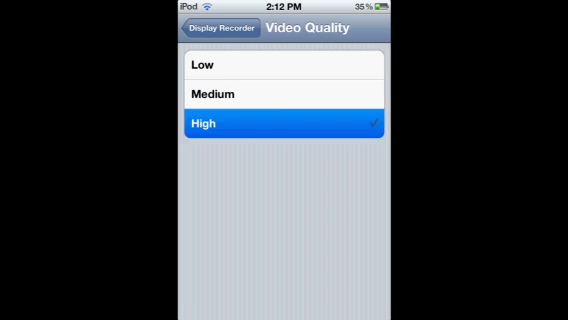
left_click(280, 94)
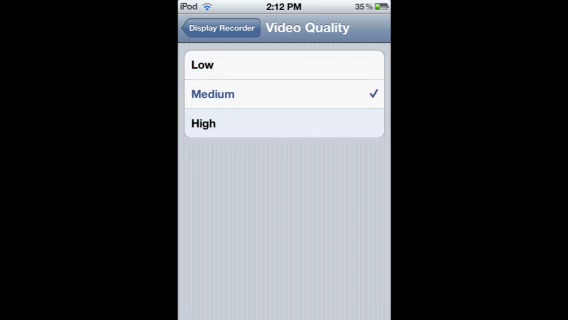
left_click(210, 65)
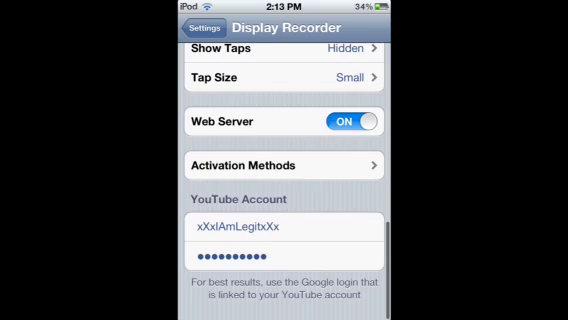
Choose H.264/MOV under Video Format
scroll("down", 3)
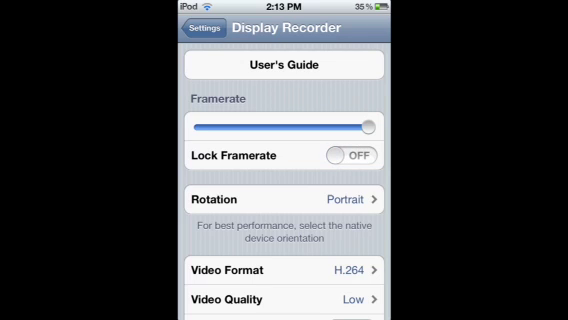
left_click(280, 271)
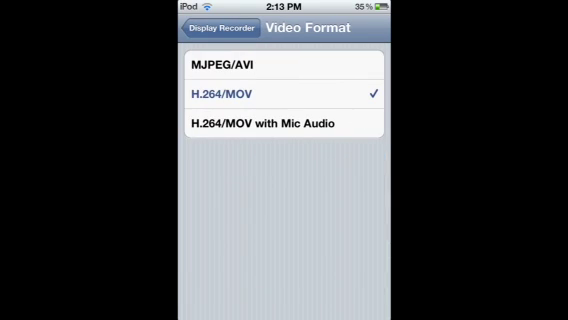
left_click(280, 95)
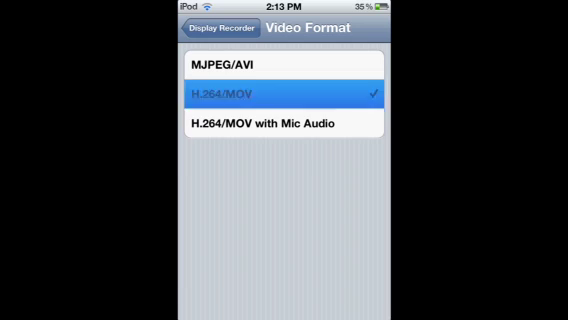